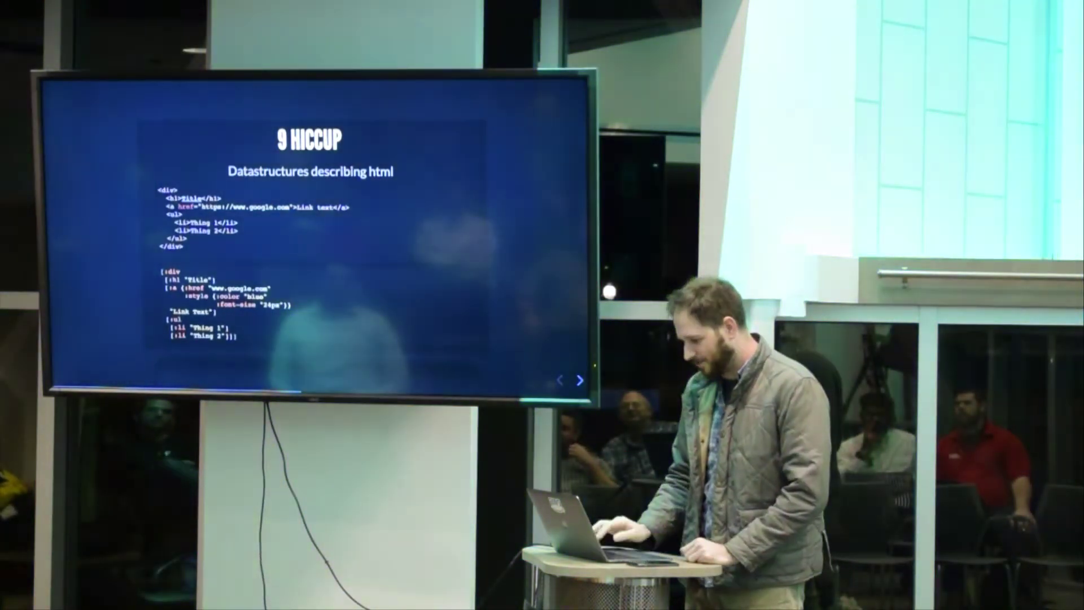
{"action": "left_click", "coordinate": [579, 381]}
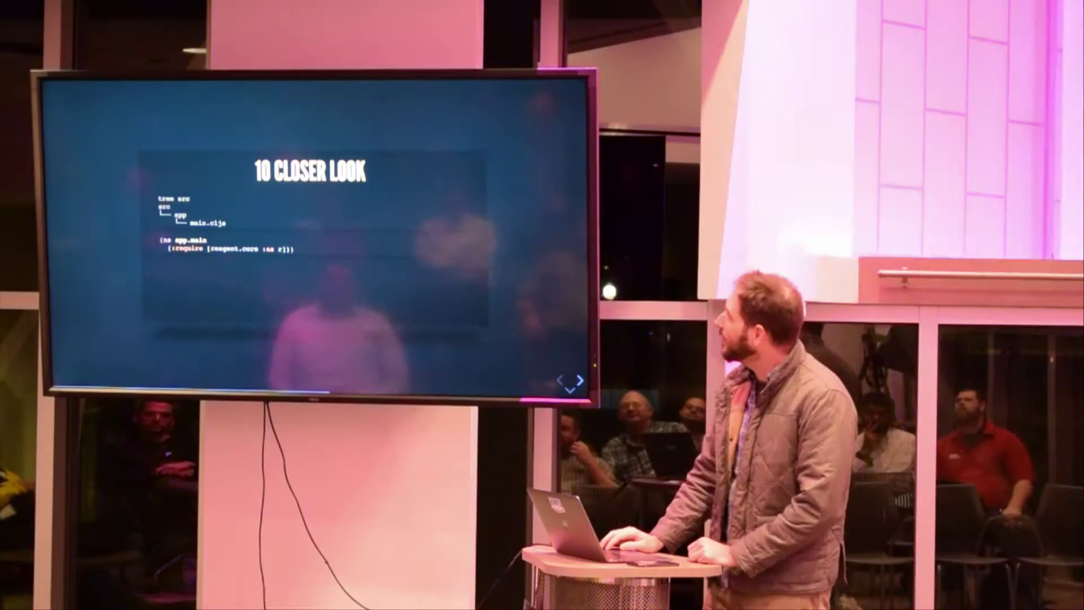